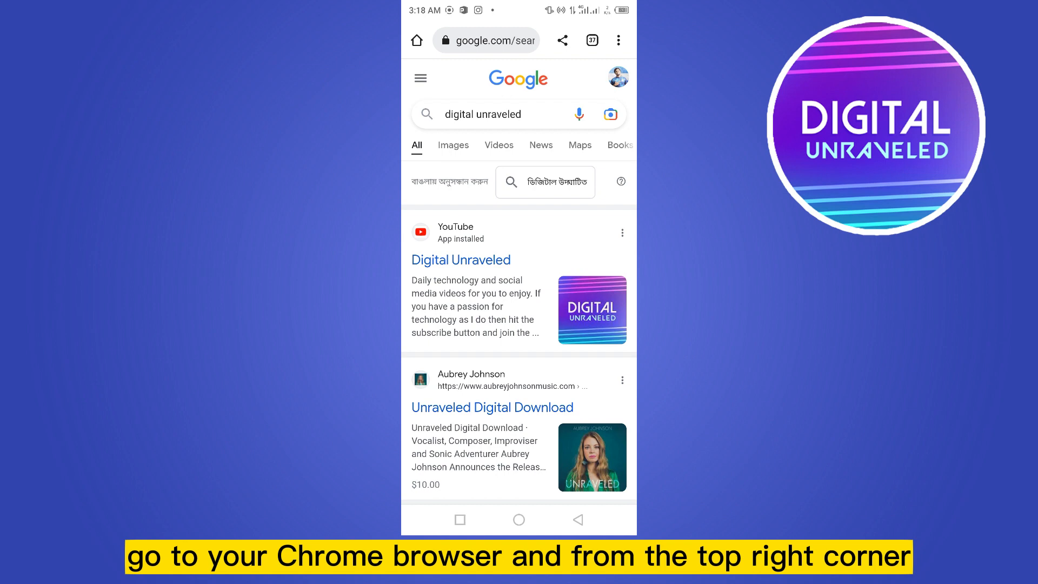
Step: Open Chrome's three-dot menu to reach Settings
{"action": "left_click", "coordinate": [618, 40]}
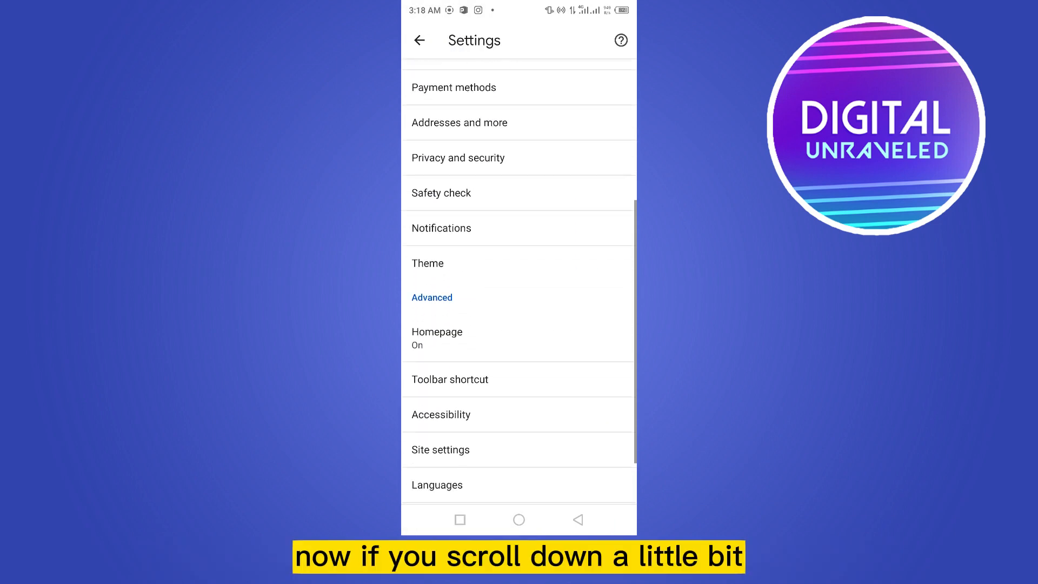
Step: Go to Settings > Site settings and open the Ads permission page
{"action": "scroll", "scroll_direction": "down", "scroll_amount": 3}
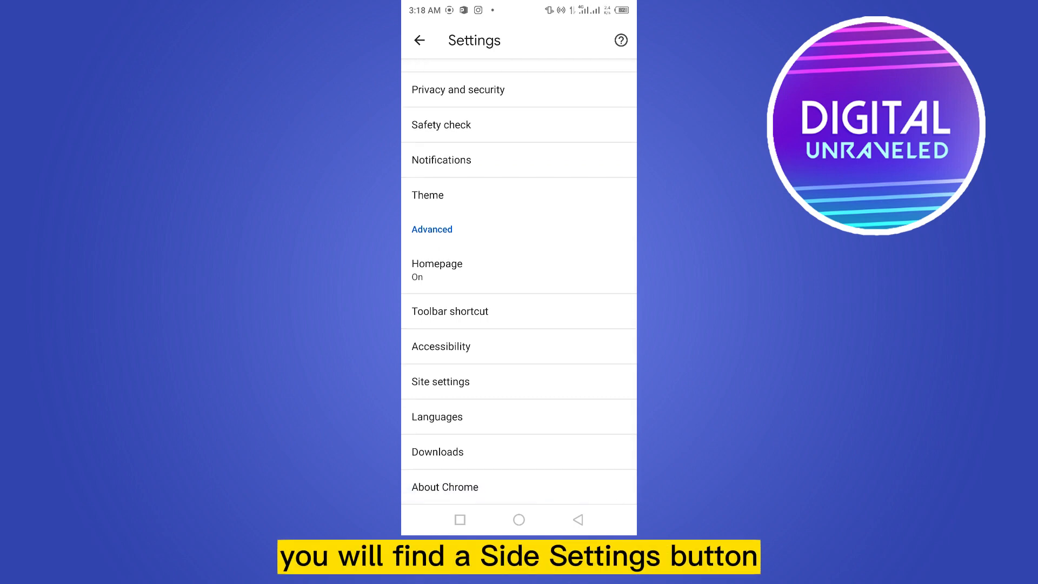
{"action": "left_click", "coordinate": [440, 381]}
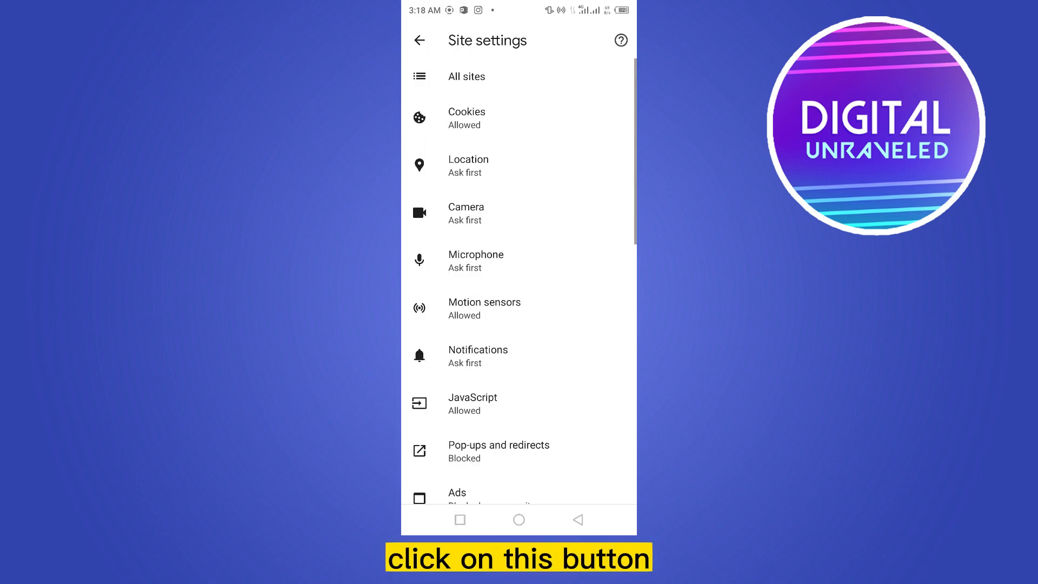
{"action": "scroll", "scroll_direction": "down", "scroll_amount": 3}
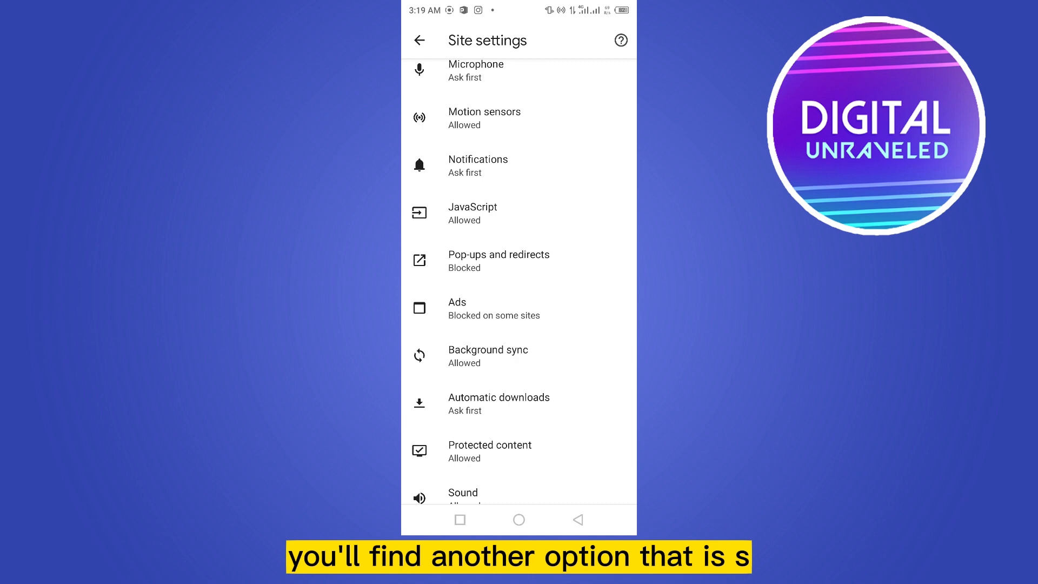
{"action": "left_click", "coordinate": [485, 308]}
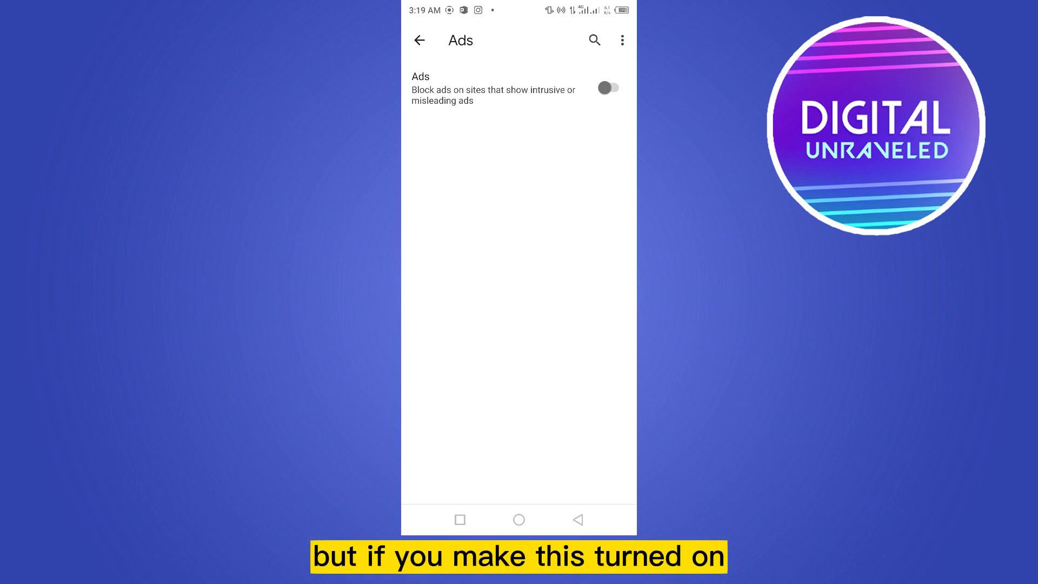
Step: Toggle the Ads switch on, then back off to block intrusive ads
{"action": "left_click", "coordinate": [609, 87]}
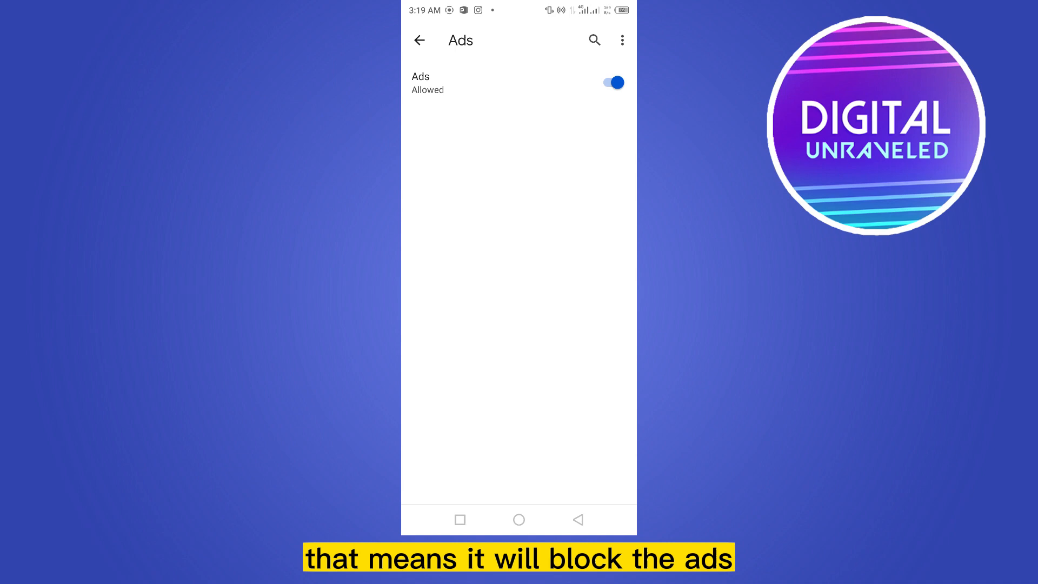
{"action": "left_click", "coordinate": [612, 82]}
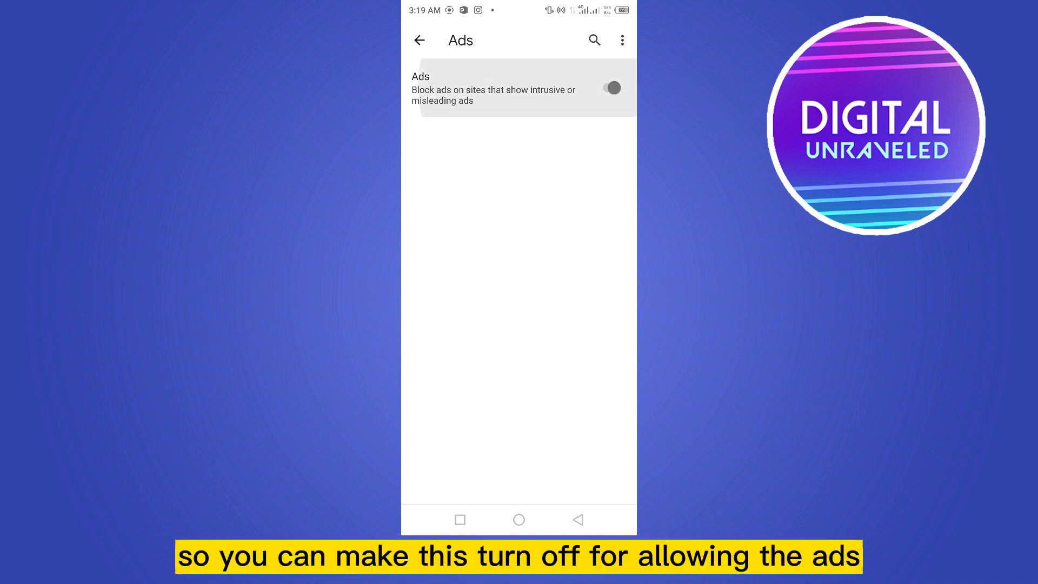